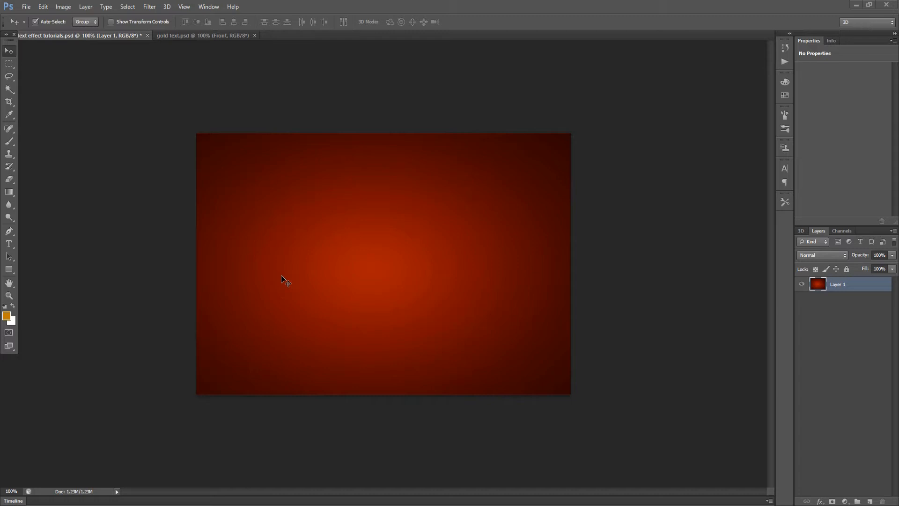
pyautogui.moveTo(83, 266)
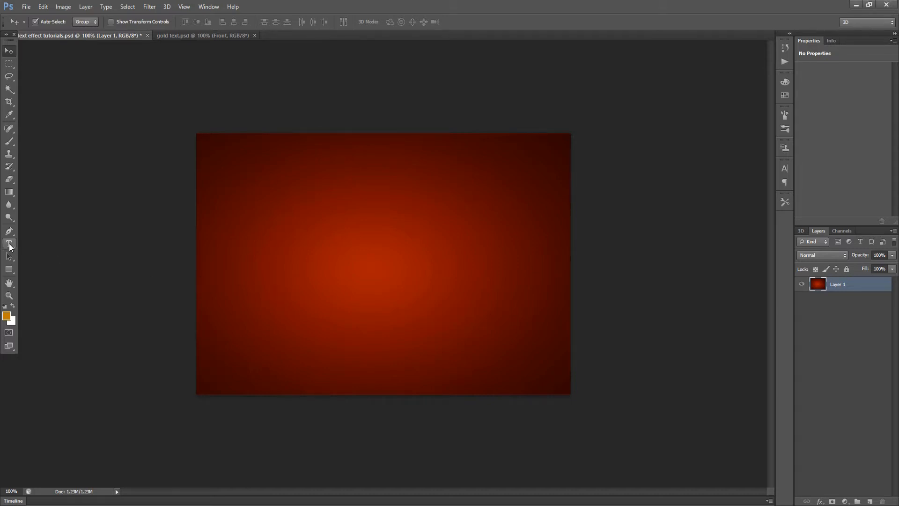
# - Create a text layer reading GOLD on the canvas with the Horizontal Type tool
pyautogui.click(9, 243)
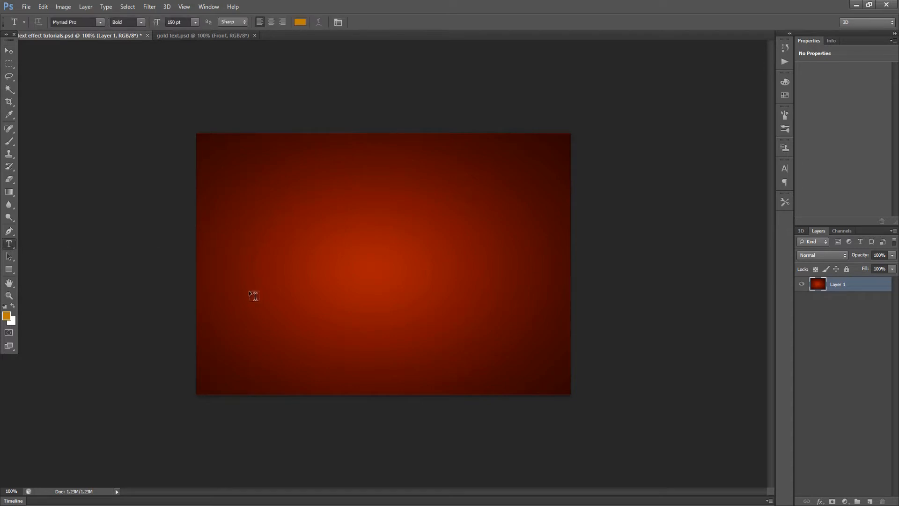
pyautogui.click(265, 292)
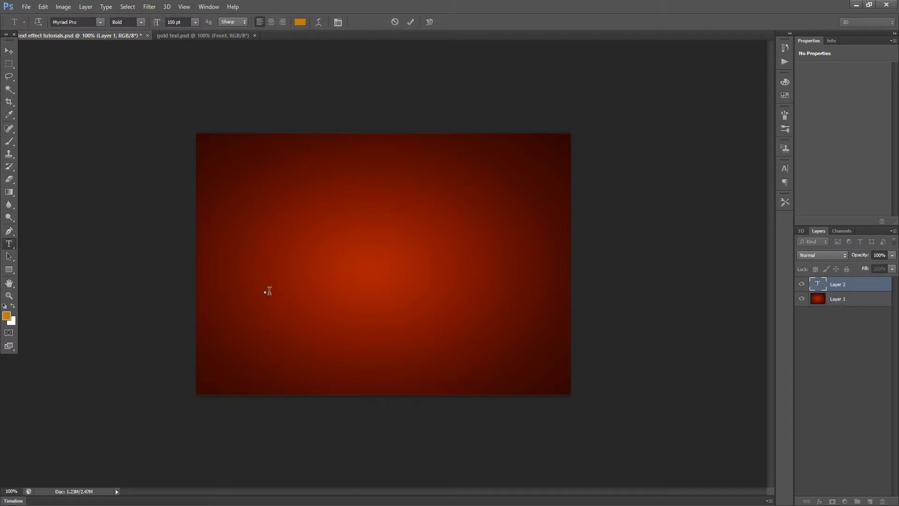
pyautogui.click(265, 292)
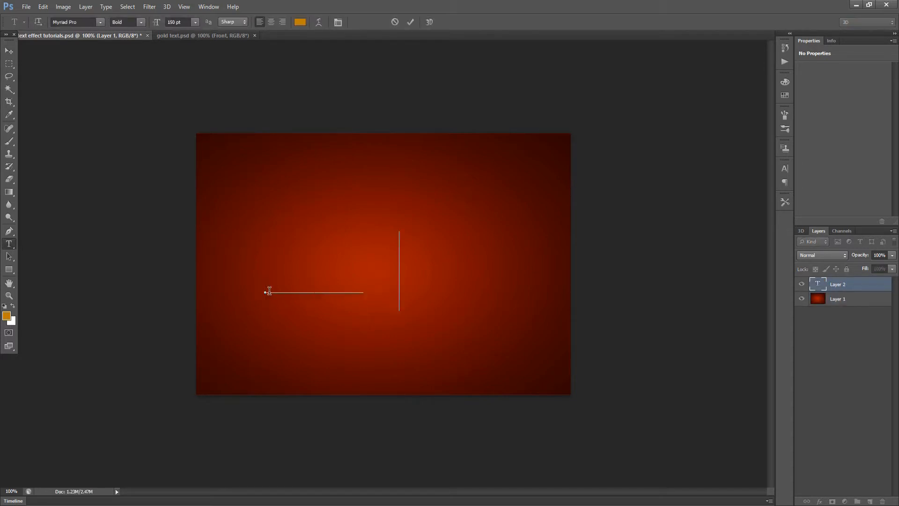
pyautogui.write('GOLD')
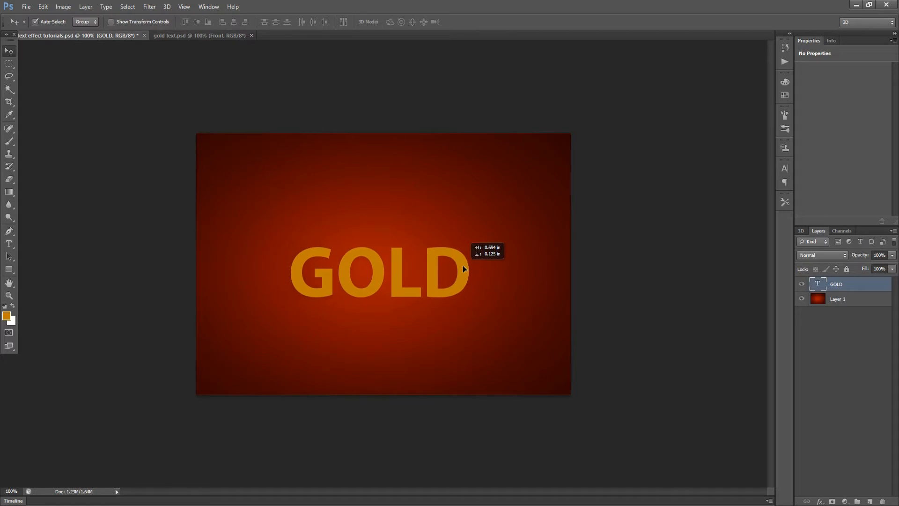
# - Make a 'GOLD copy' layer and drop its Fill to 0%
pyautogui.press('Ctrl+t')
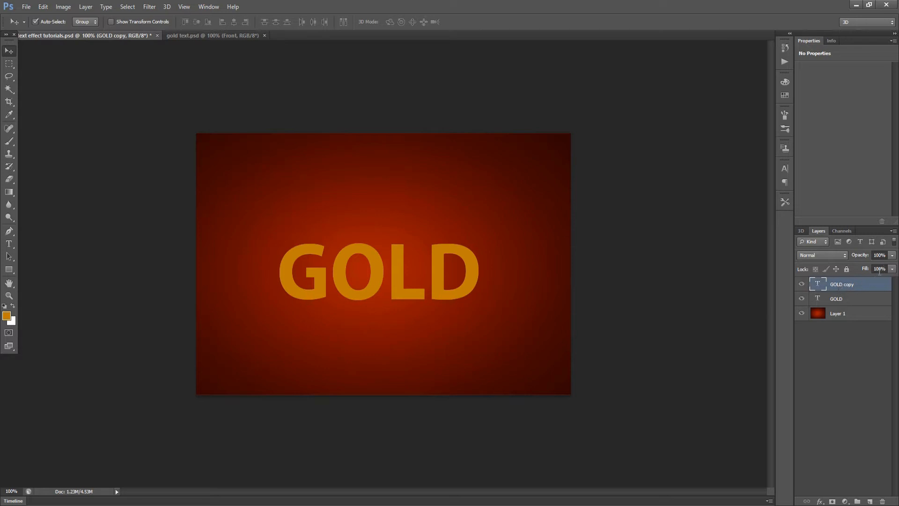
pyautogui.click(880, 269)
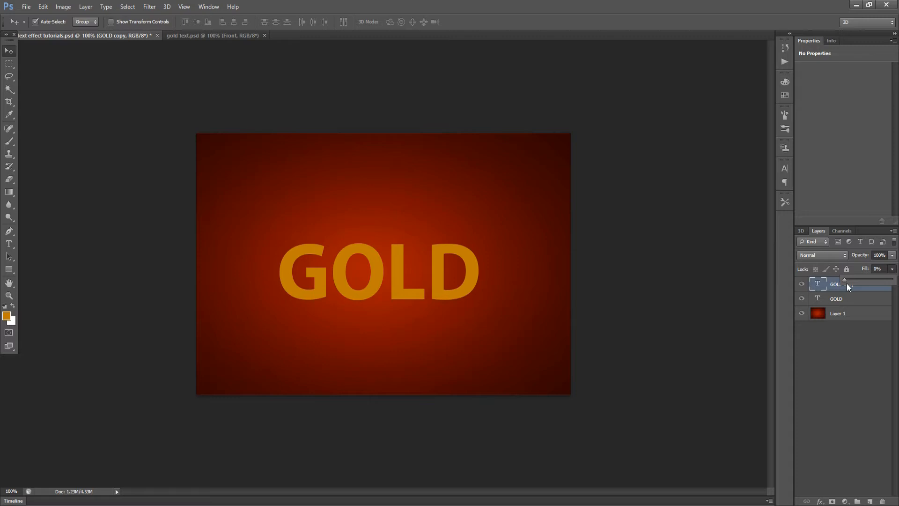
pyautogui.moveTo(818, 500)
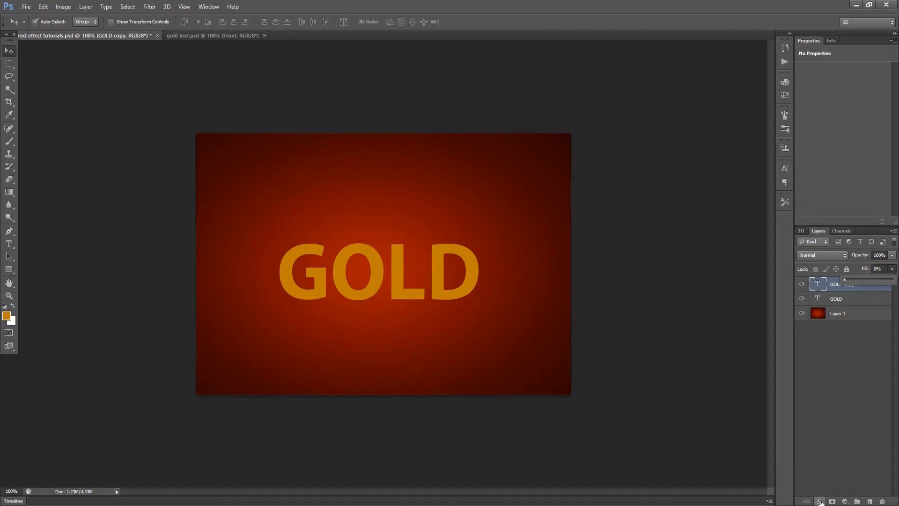
# - Add Bevel & Emboss to the GOLD copy with Size 3 px and a ridged gloss contour
pyautogui.click(820, 500)
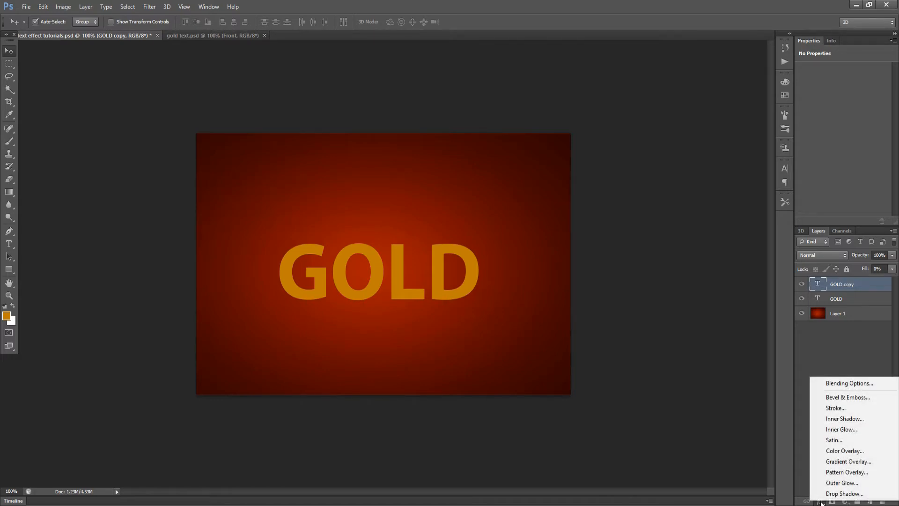
pyautogui.moveTo(847, 397)
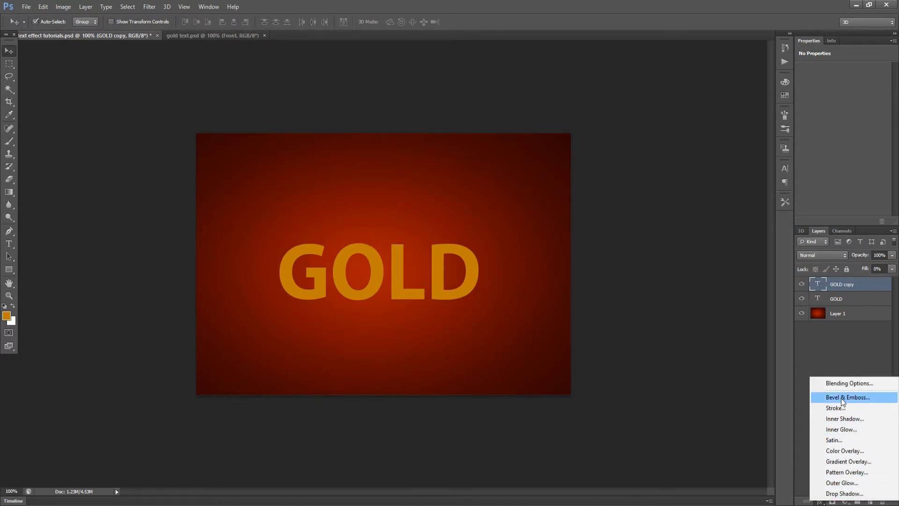
pyautogui.click(846, 397)
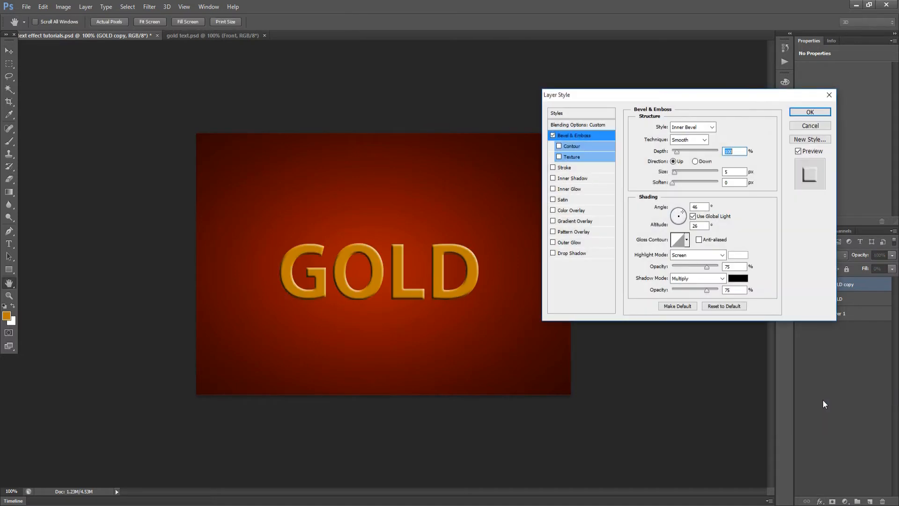
pyautogui.moveTo(714, 344)
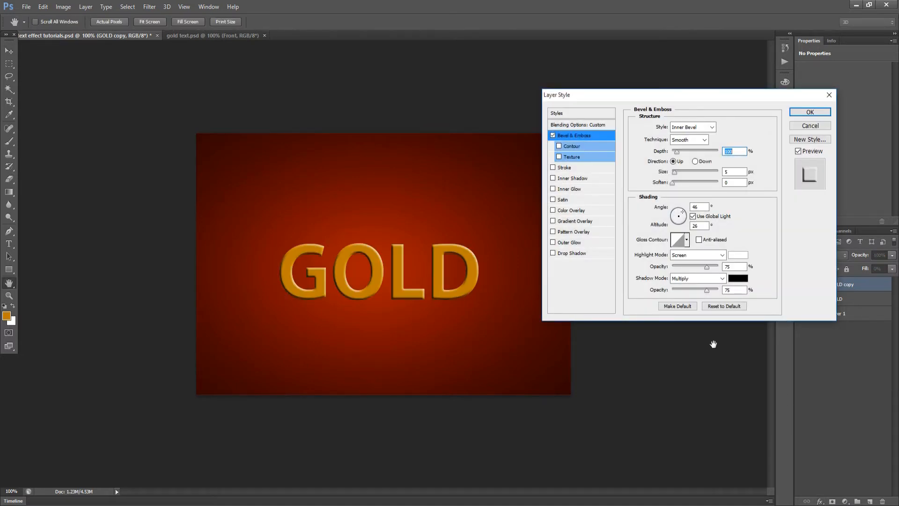
pyautogui.moveTo(714, 173)
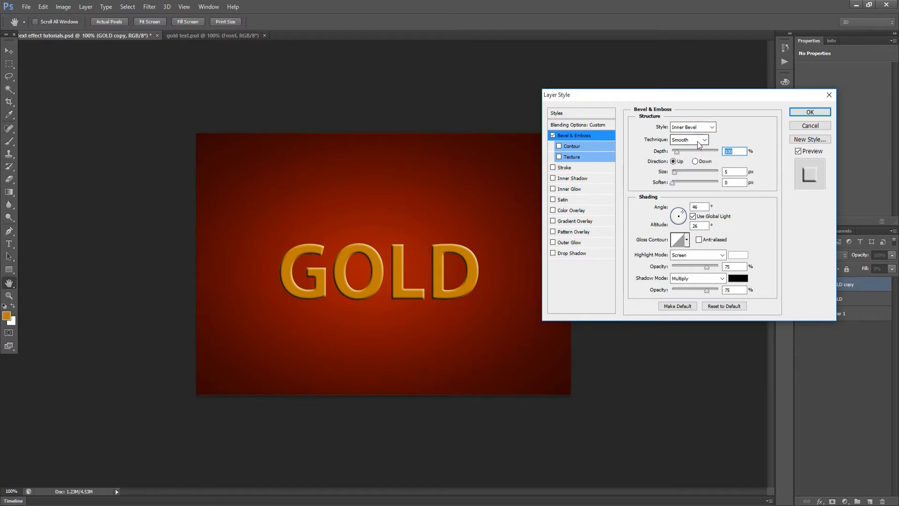
pyautogui.moveTo(697, 142)
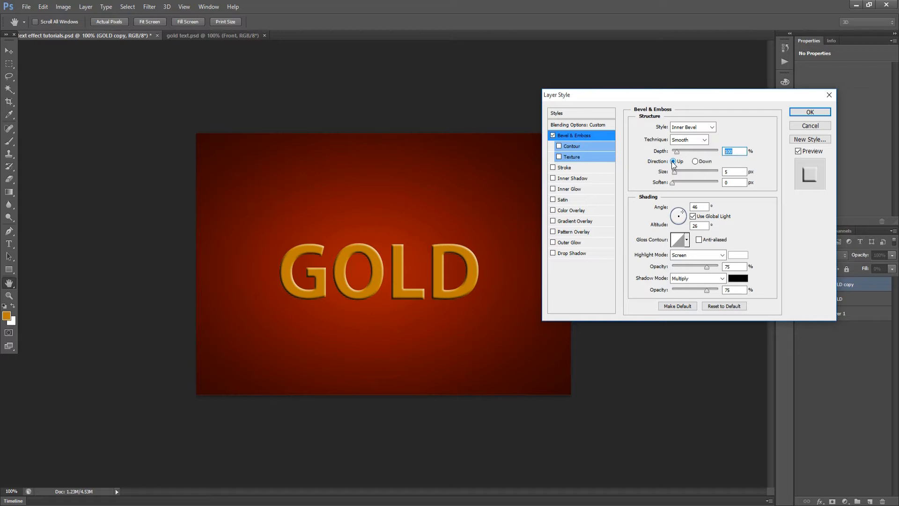
pyautogui.click(734, 172)
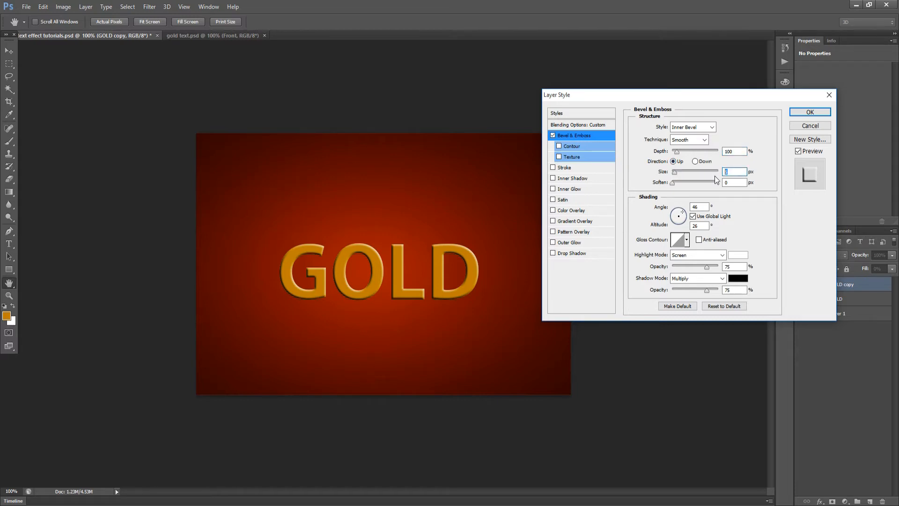
pyautogui.write('3')
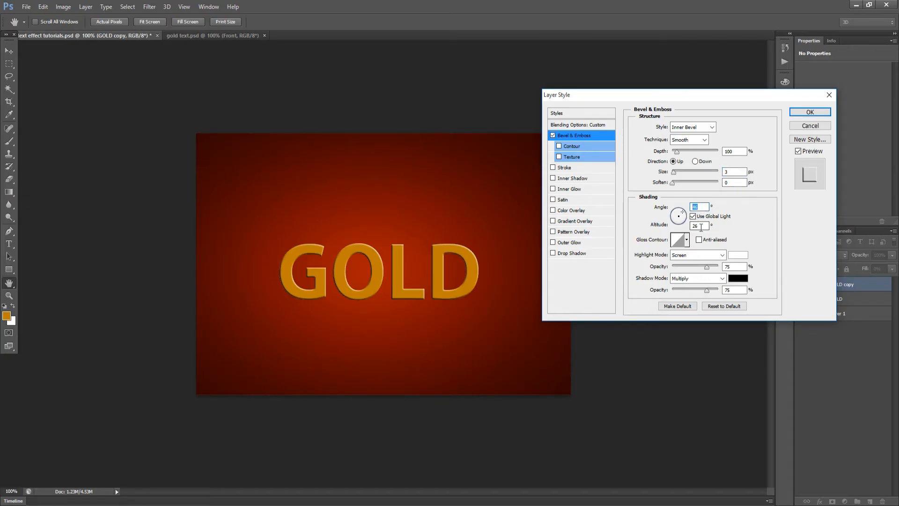
pyautogui.click(698, 223)
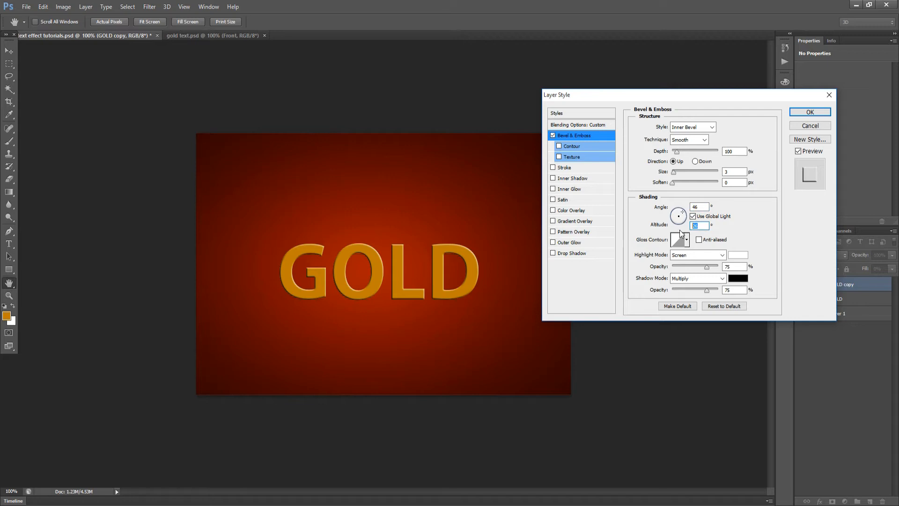
pyautogui.moveTo(687, 244)
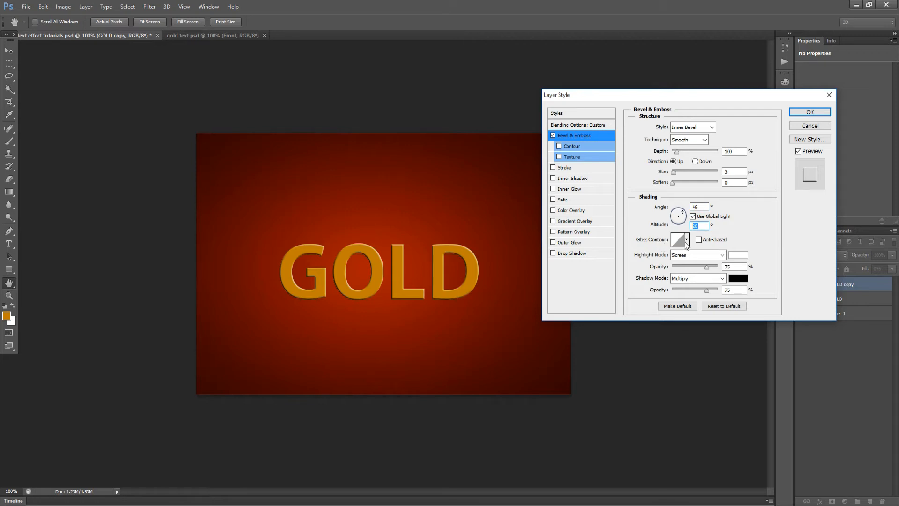
pyautogui.click(686, 240)
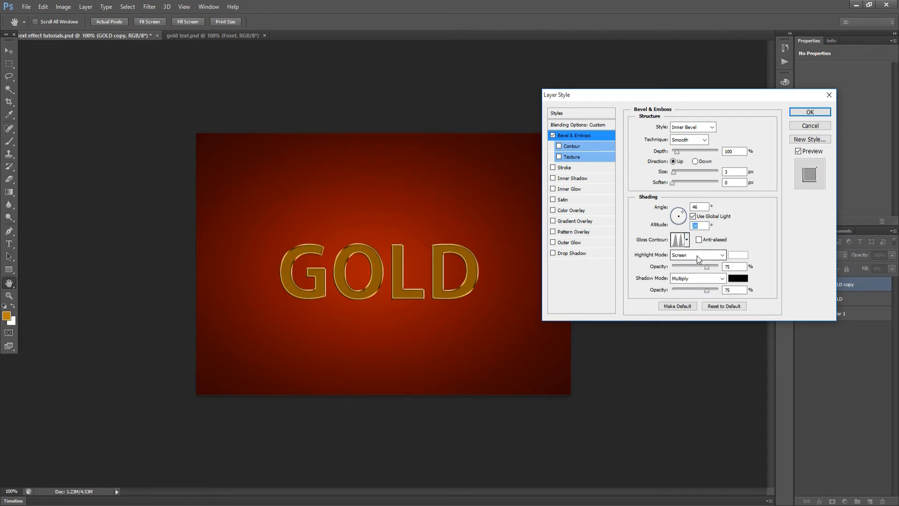
# - Set bevel highlights to Color Dodge and shadow opacity to 13%, then enable Stroke
pyautogui.click(697, 255)
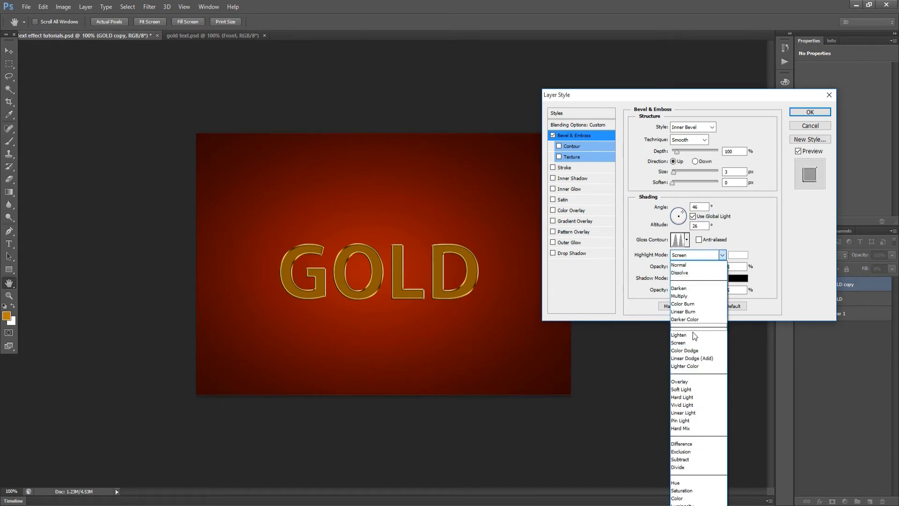
pyautogui.click(684, 350)
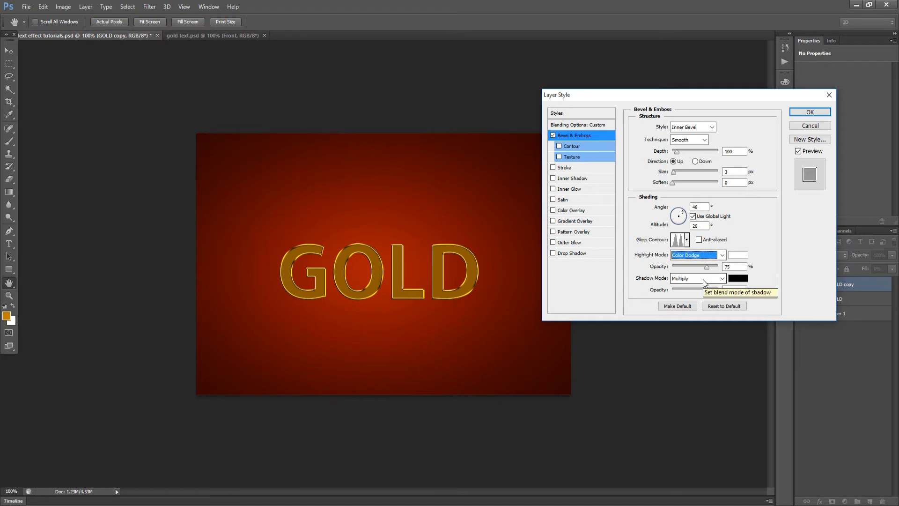
pyautogui.moveTo(709, 281)
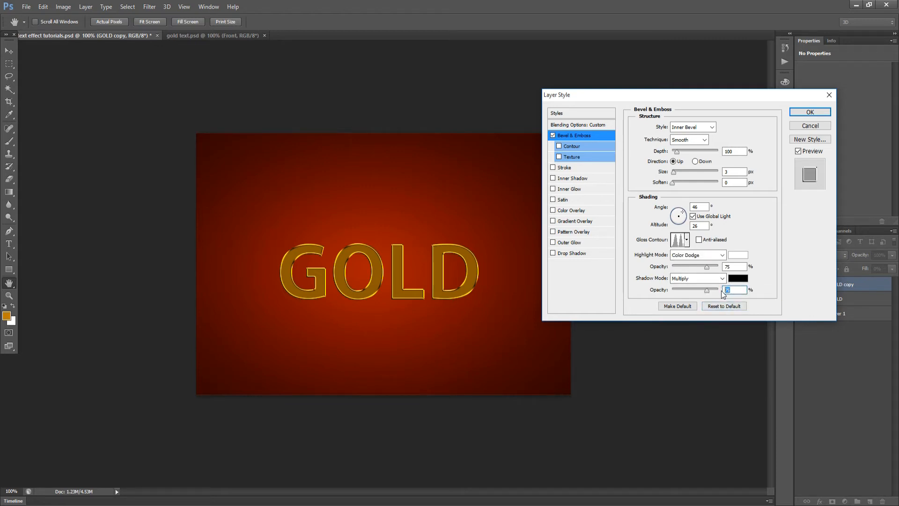
pyautogui.moveTo(728, 290)
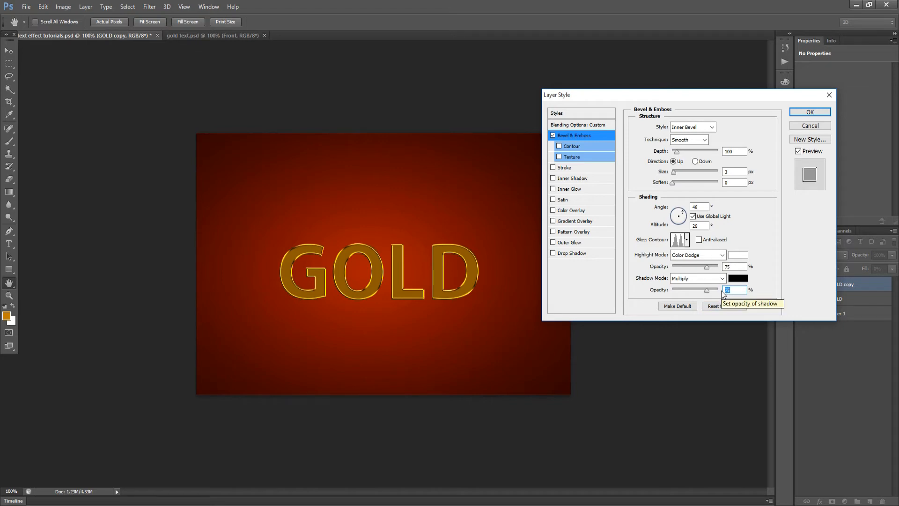
pyautogui.write('13')
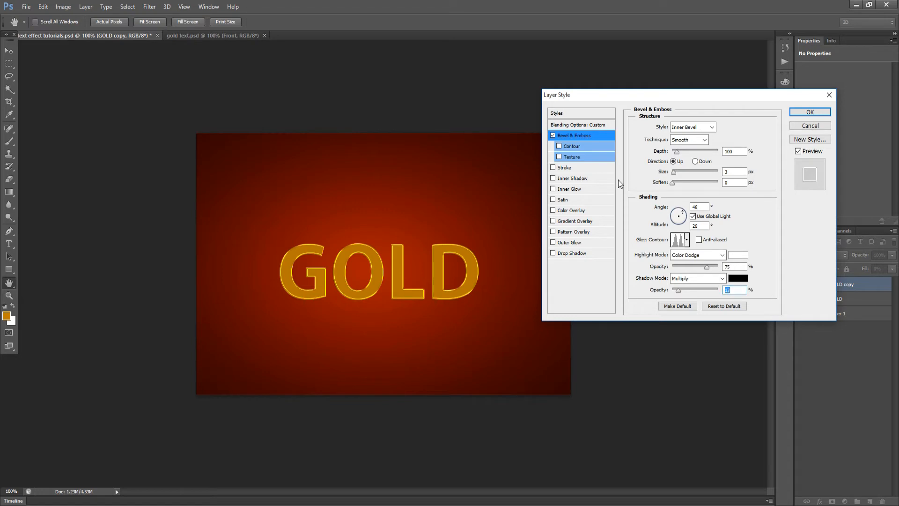
pyautogui.click(564, 166)
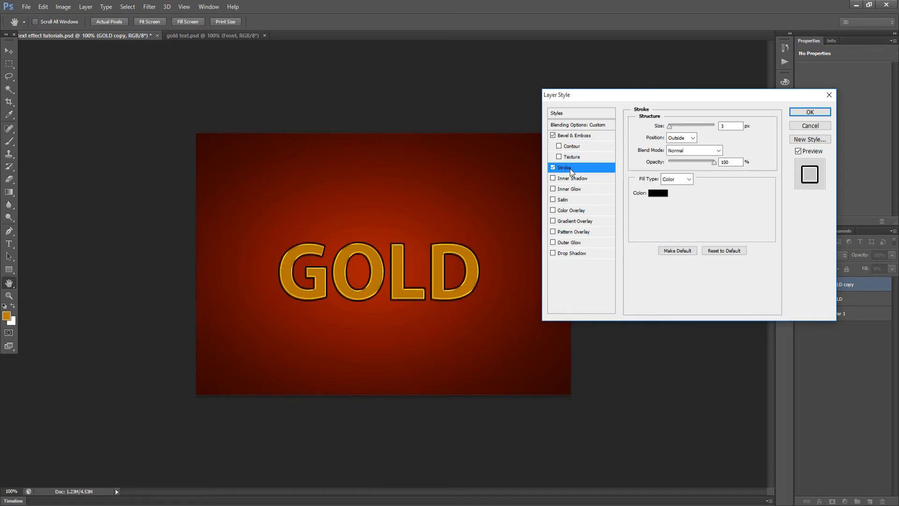
pyautogui.moveTo(737, 139)
pyautogui.write('1')
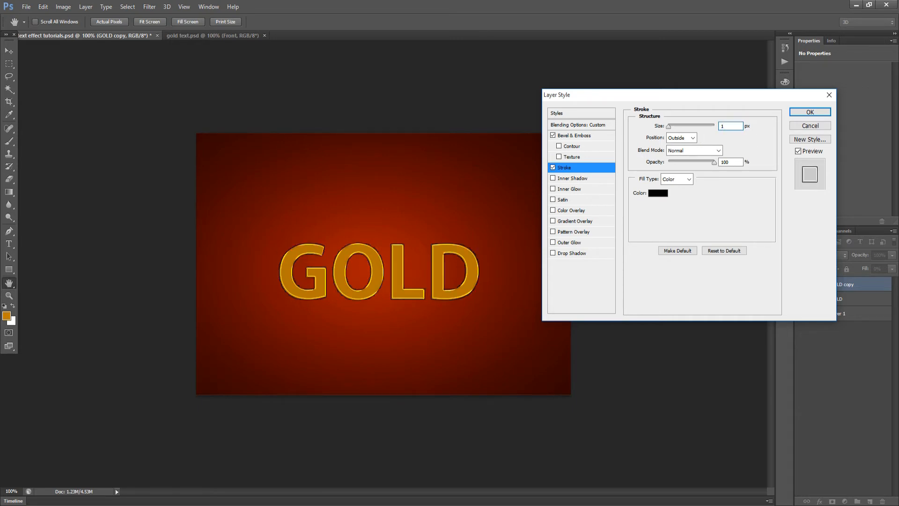
# - Place the stroke inside the letters and colour it gold-yellow (hex ffd…)
pyautogui.click(681, 137)
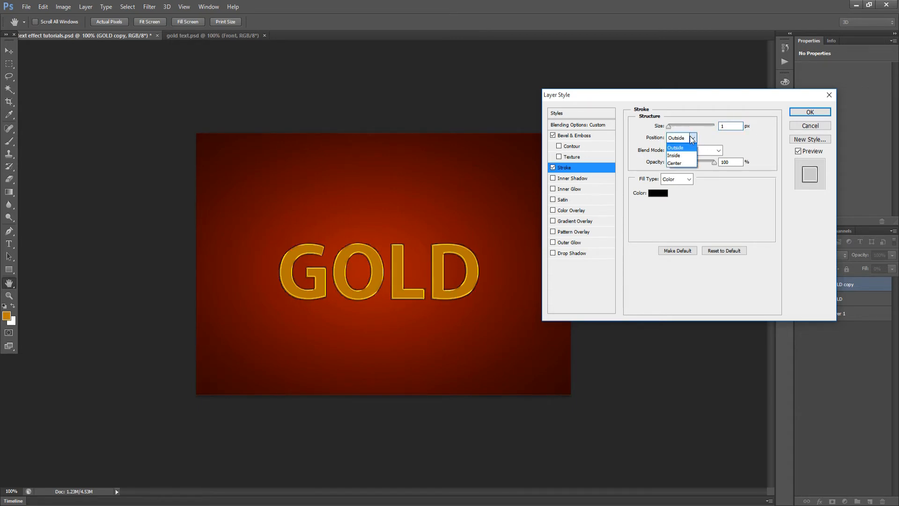
pyautogui.click(676, 155)
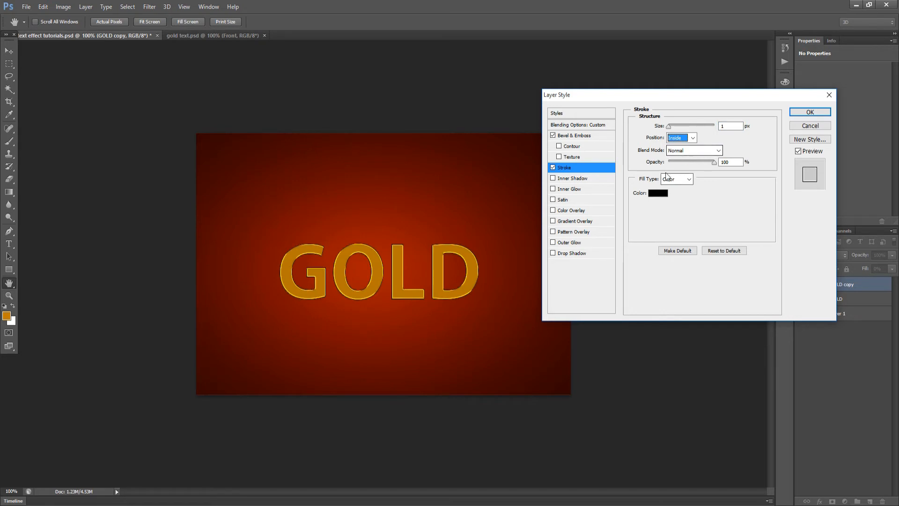
pyautogui.click(657, 193)
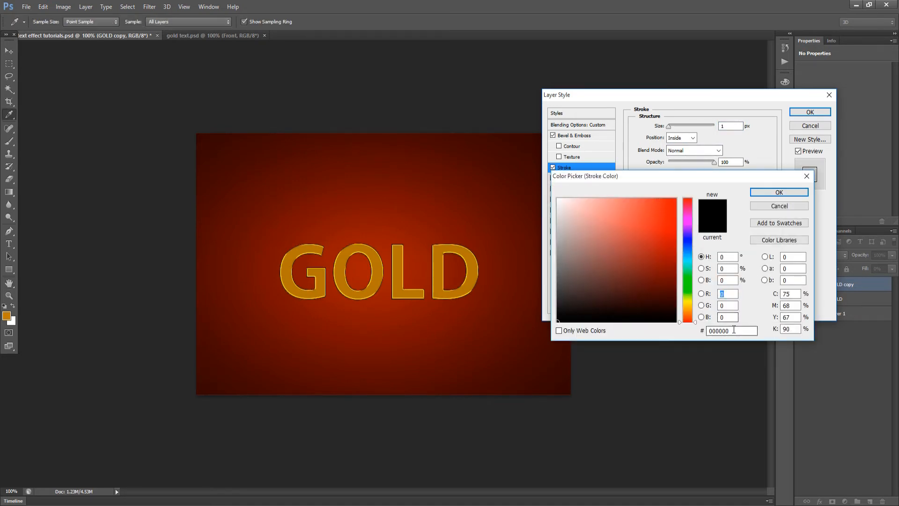
pyautogui.tripleClick(732, 331)
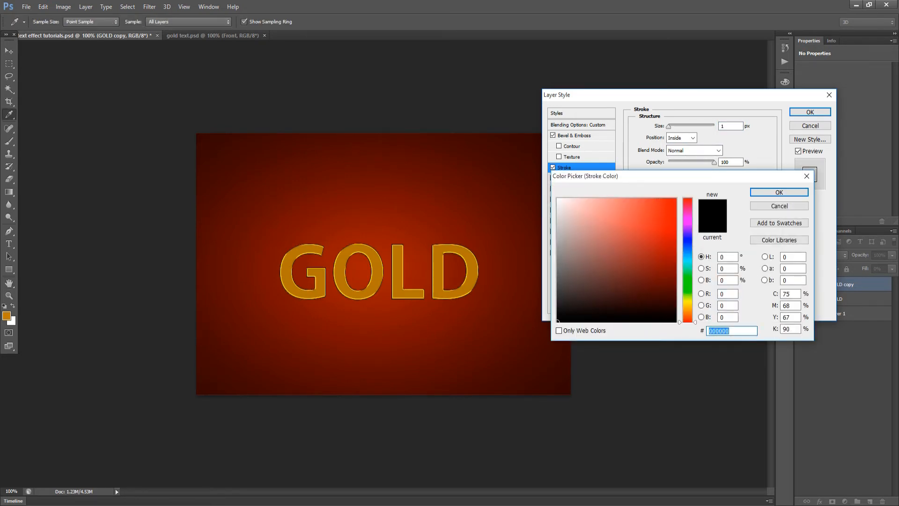
pyautogui.write('ffd21d')
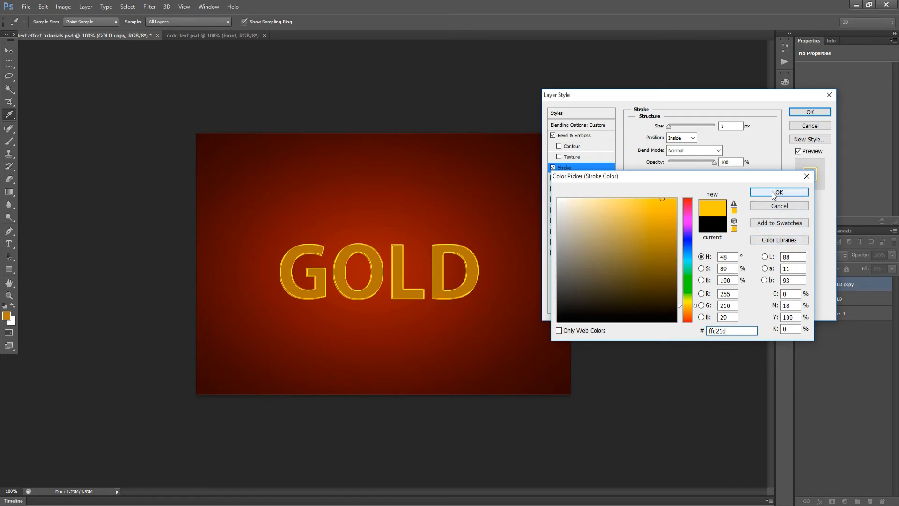
pyautogui.click(778, 192)
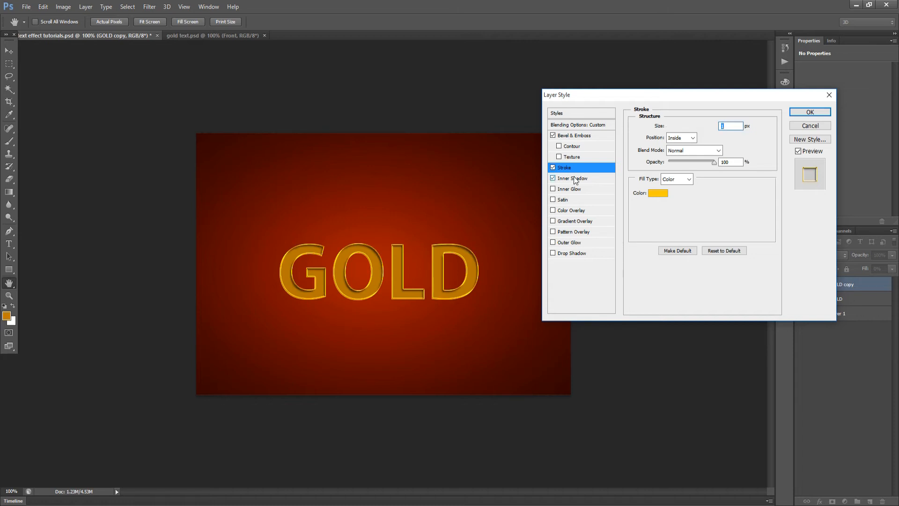
# - Set the Inner Shadow colour to dark brown 563900
pyautogui.click(571, 178)
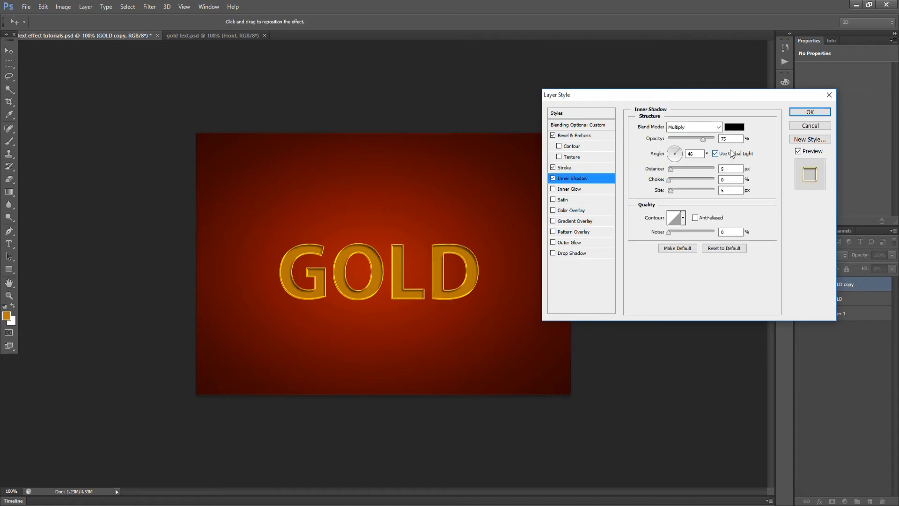
pyautogui.click(733, 127)
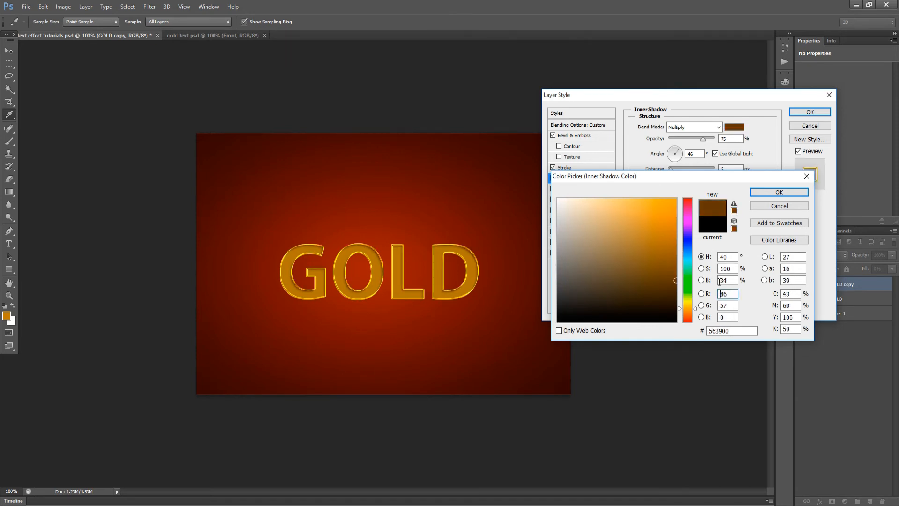
pyautogui.click(778, 192)
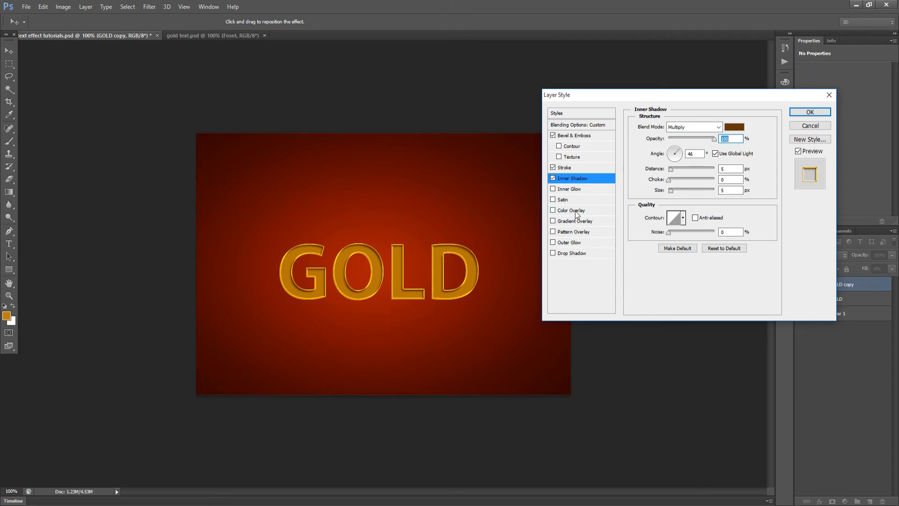
pyautogui.moveTo(576, 210)
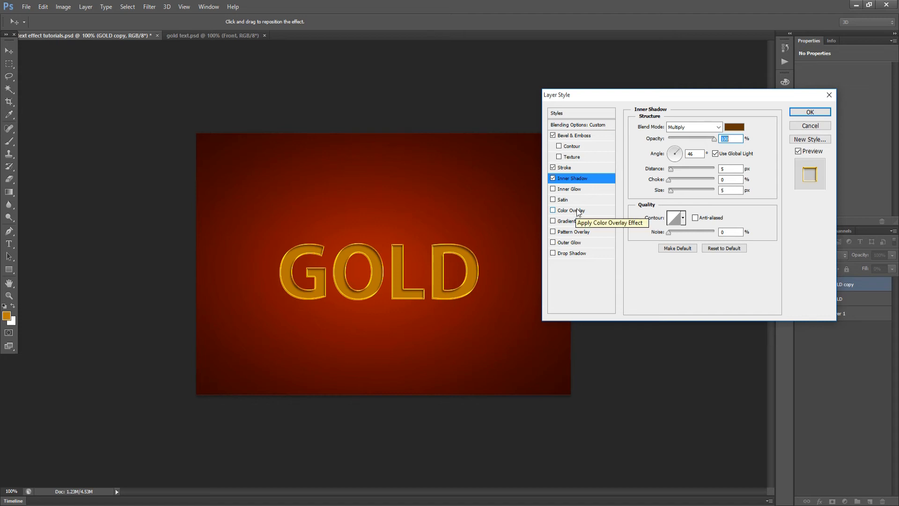
# - Enable a red Color Overlay in Soft Light at about 47% opacity
pyautogui.click(552, 209)
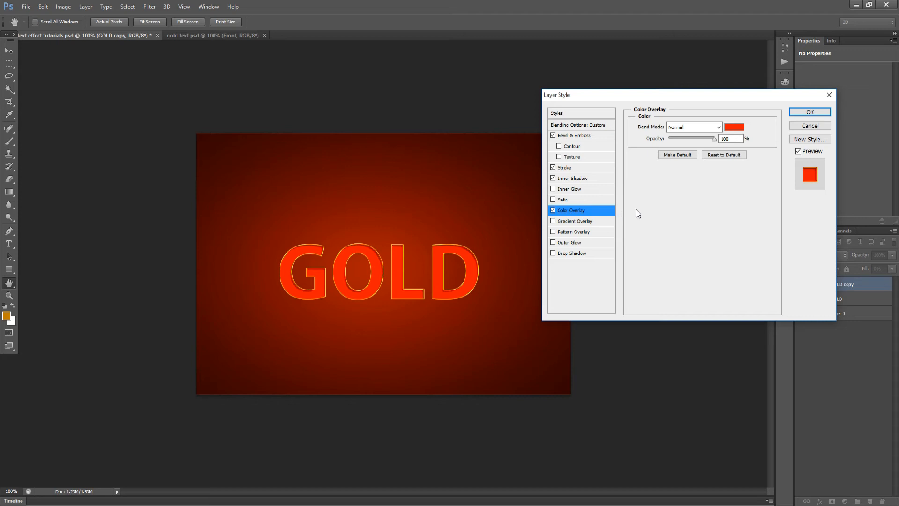
pyautogui.click(693, 126)
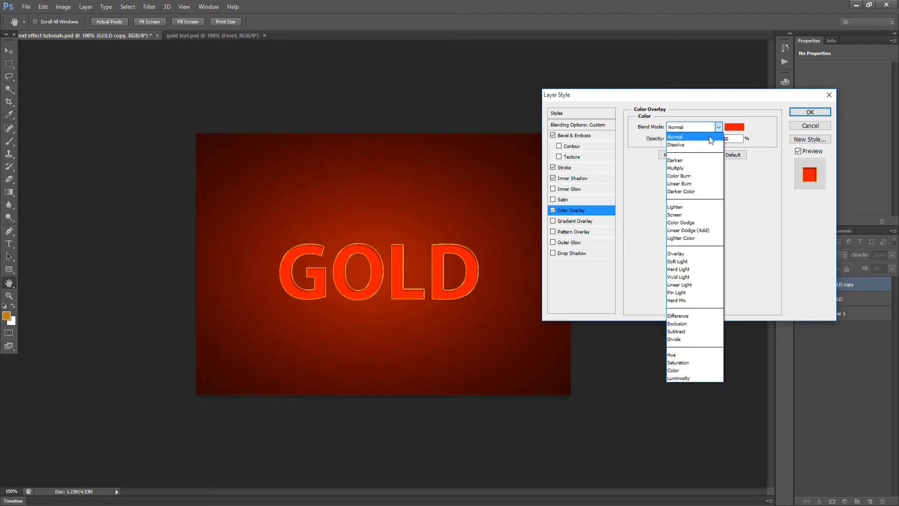
pyautogui.click(677, 261)
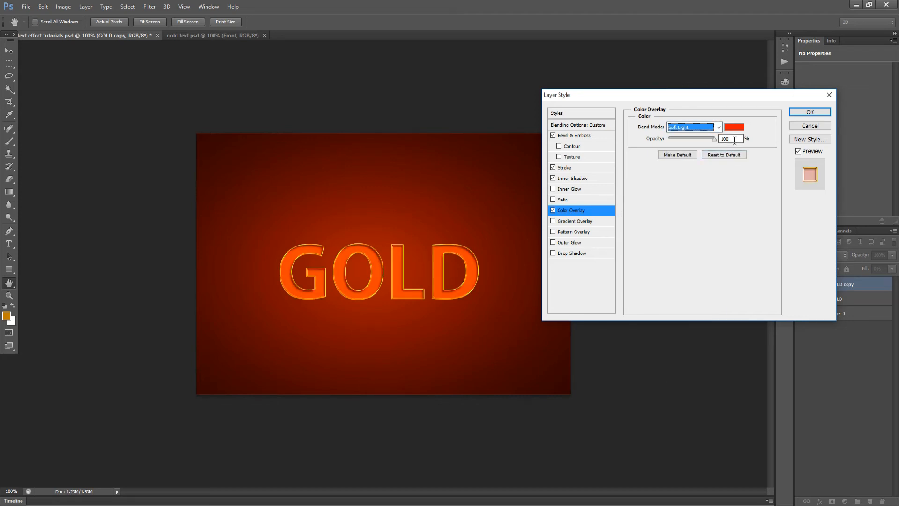
pyautogui.write('47')
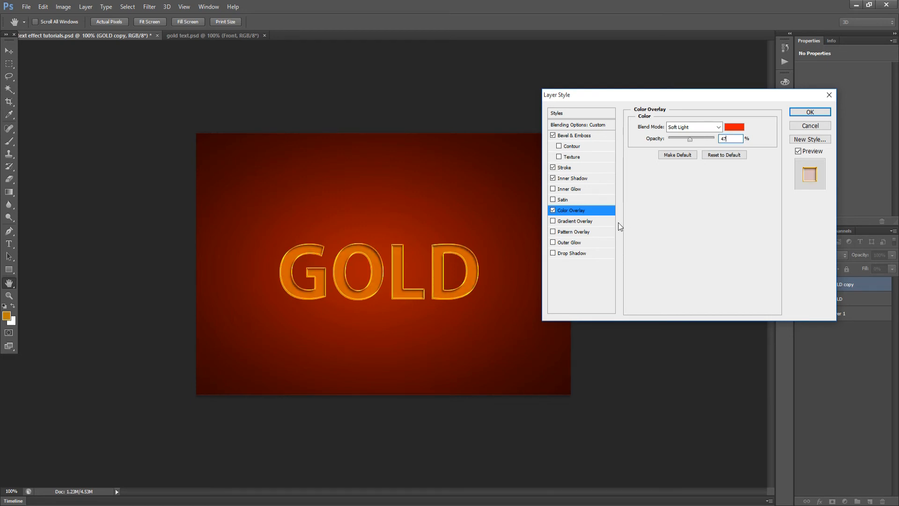
# - Enable Gradient Overlay with a white-to-transparent gradient at 75°, 45% opacity
pyautogui.click(574, 221)
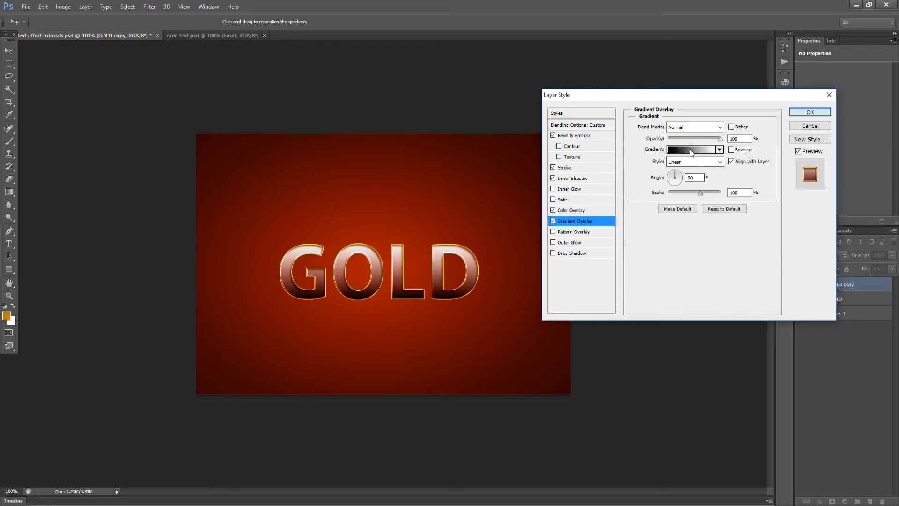
pyautogui.click(691, 149)
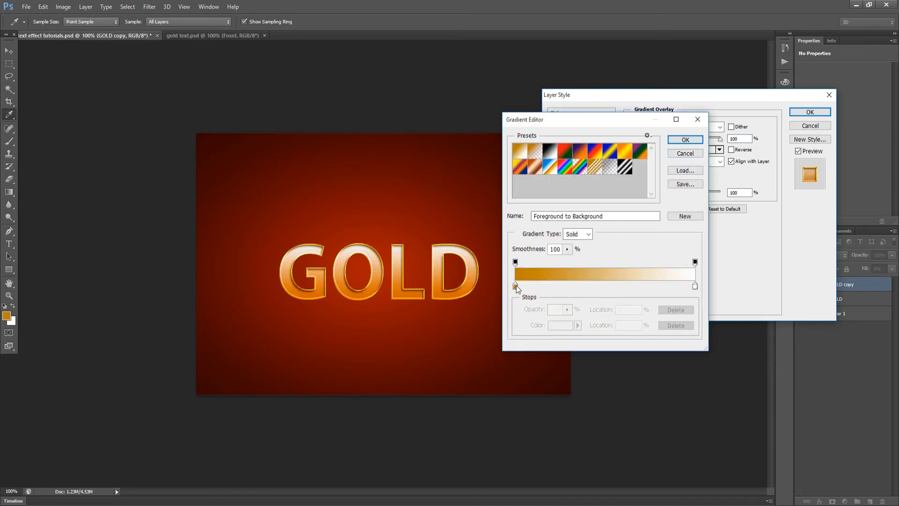
pyautogui.doubleClick(515, 286)
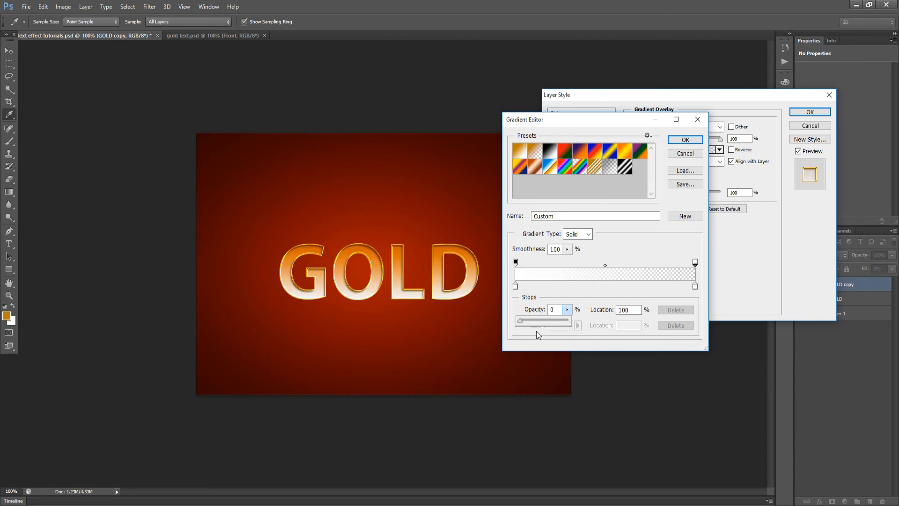
pyautogui.moveTo(700, 202)
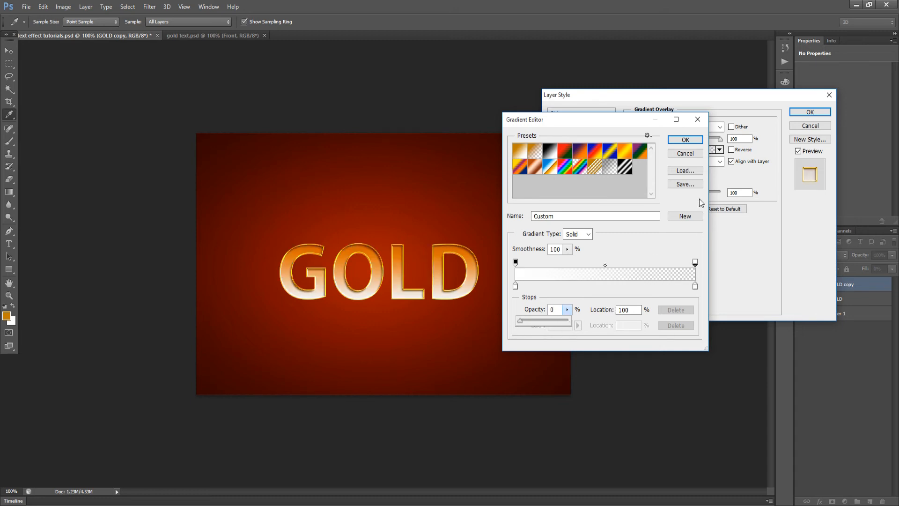
pyautogui.click(685, 140)
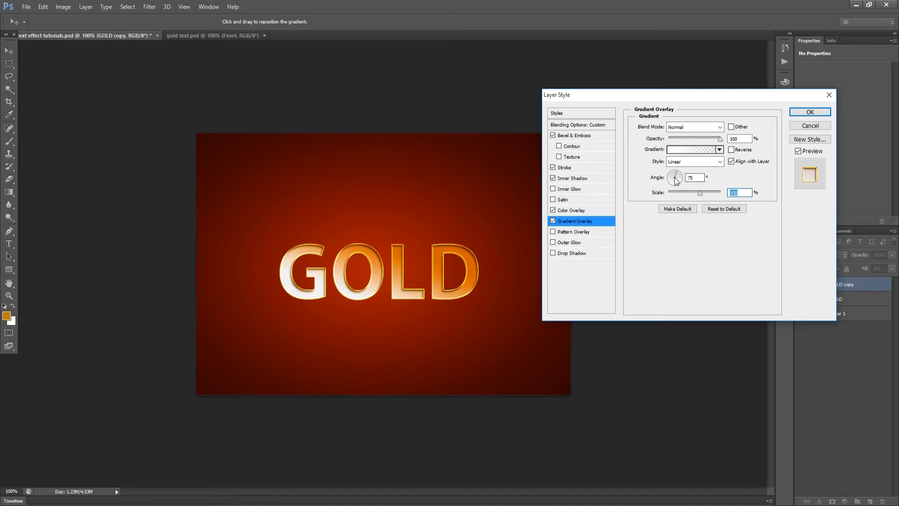
pyautogui.moveTo(731, 149)
pyautogui.write('45')
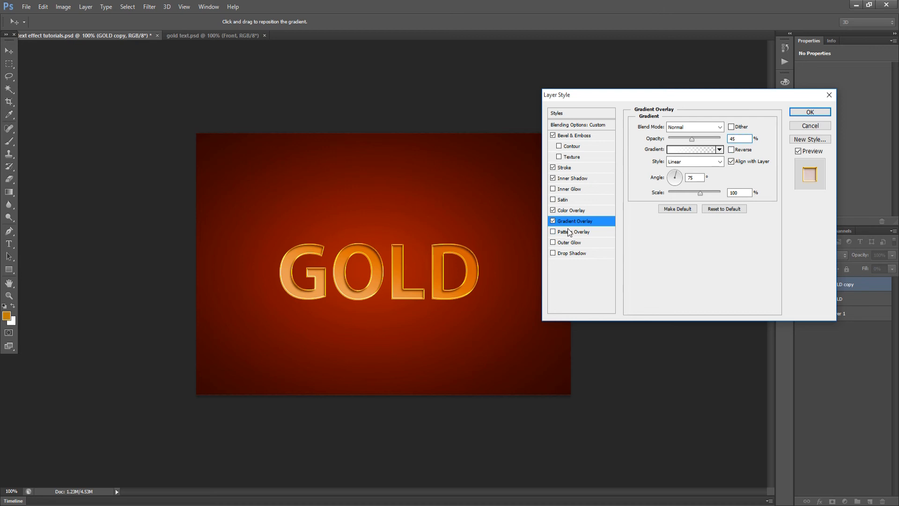
# - Add the light grey texture Pattern Overlay in Vivid Light at 25% and apply all effects
pyautogui.click(573, 232)
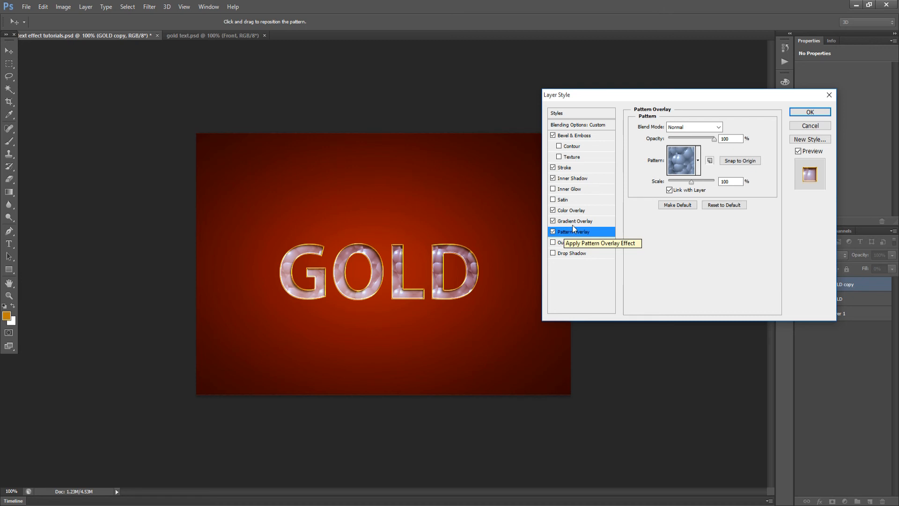
pyautogui.click(696, 161)
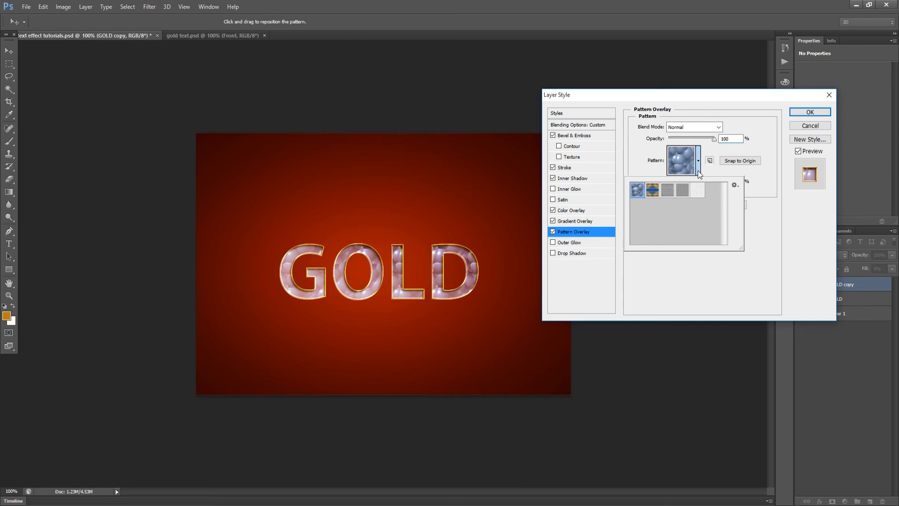
pyautogui.click(696, 190)
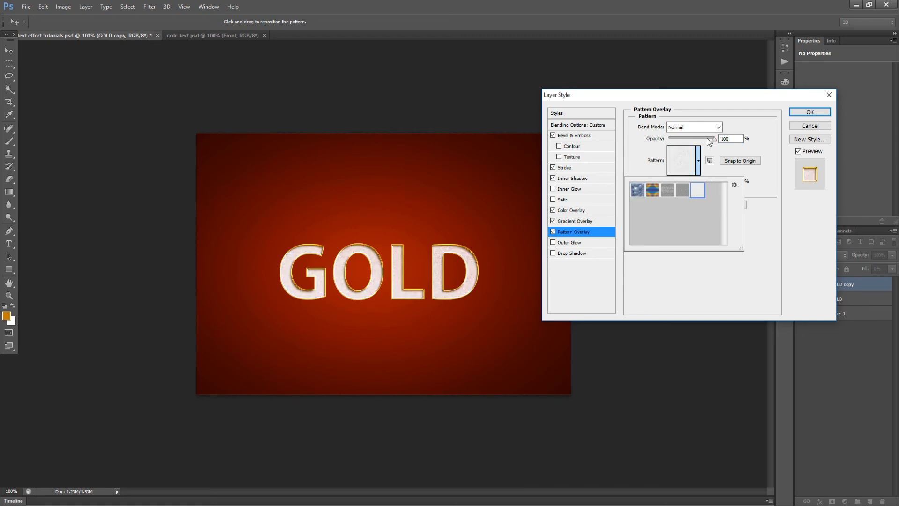
pyautogui.click(718, 127)
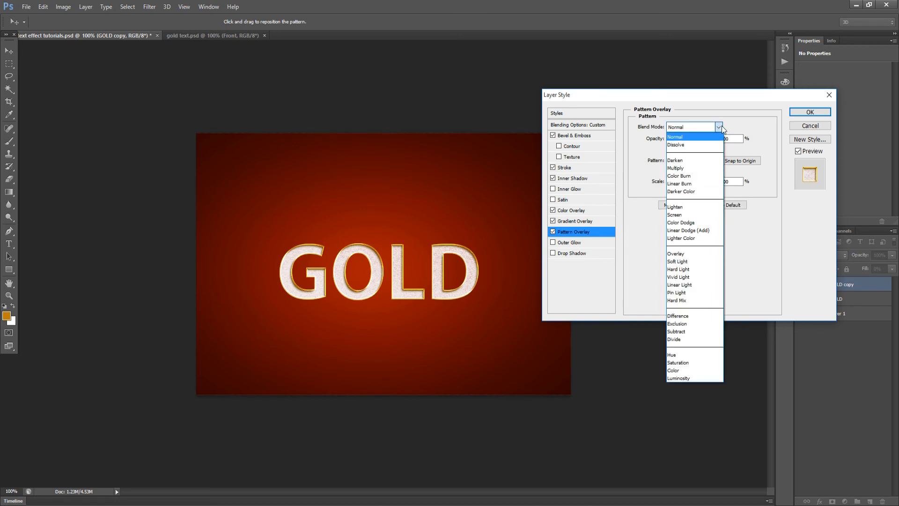
pyautogui.moveTo(712, 139)
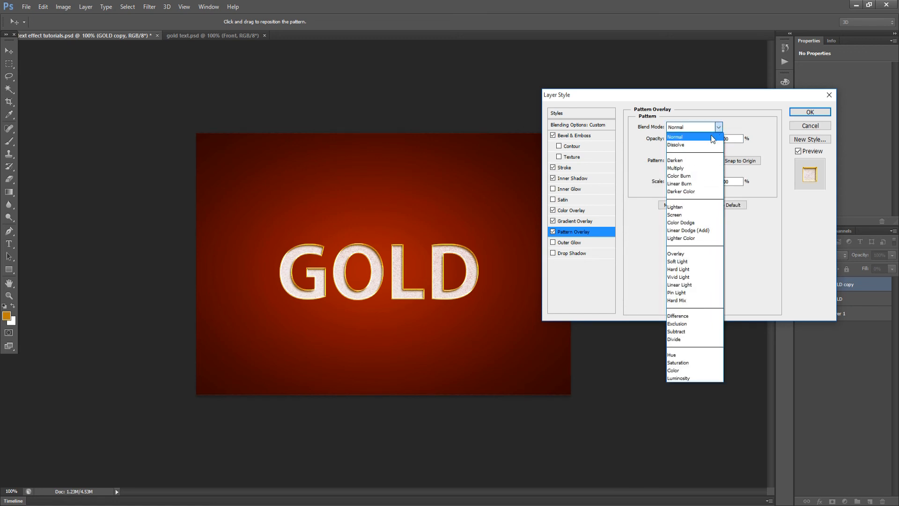
pyautogui.click(678, 277)
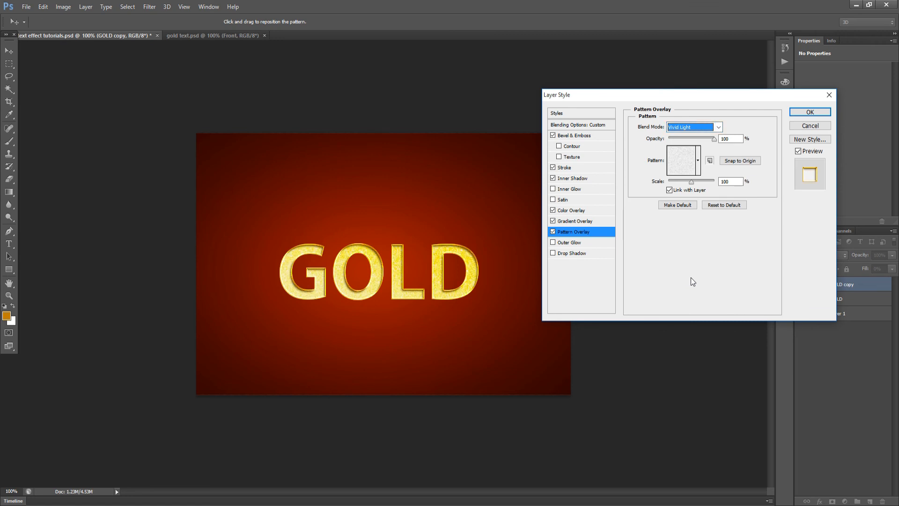
pyautogui.click(730, 138)
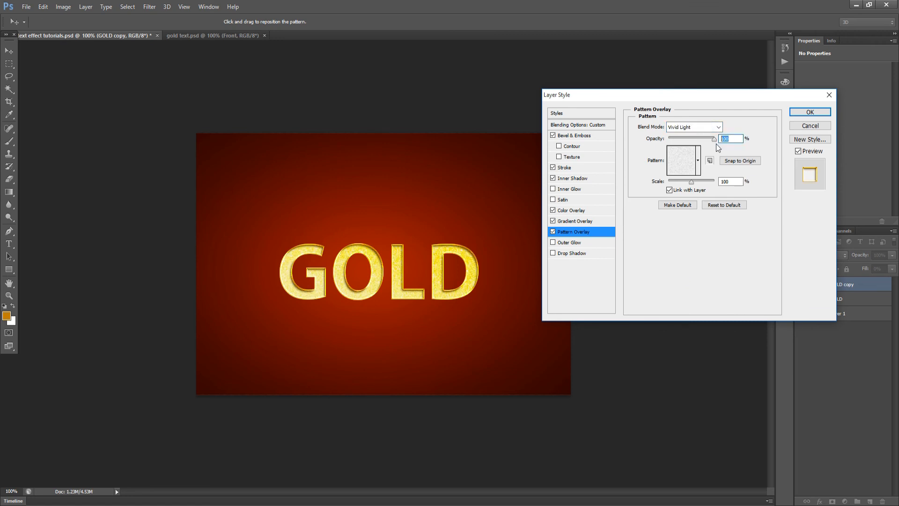
pyautogui.write('25')
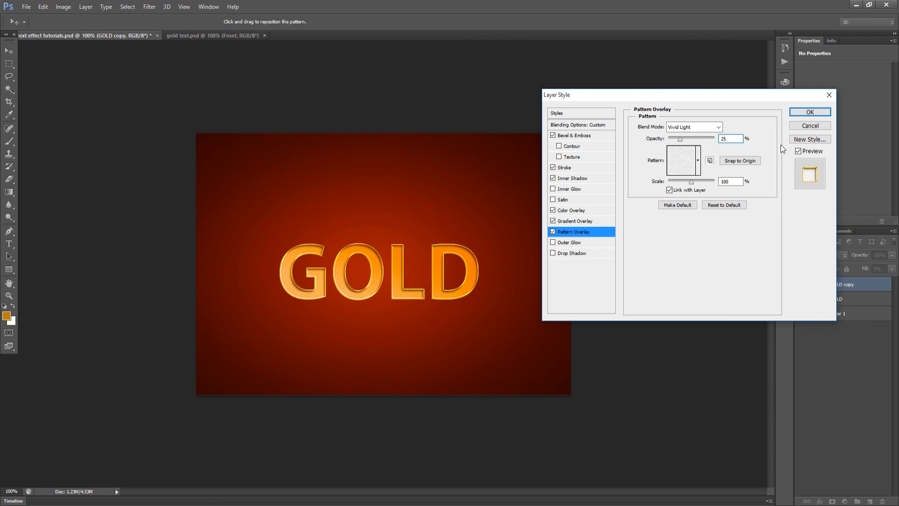
pyautogui.click(809, 112)
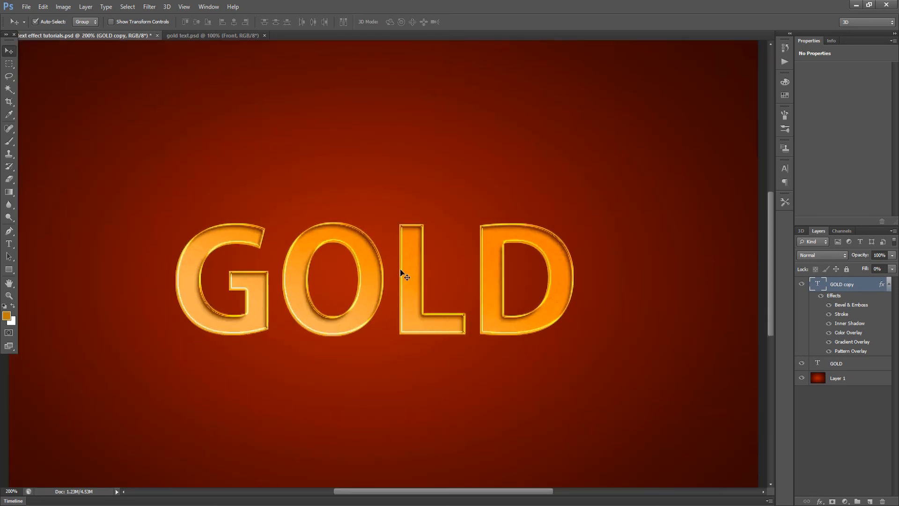
pyautogui.press('ctrl+0')
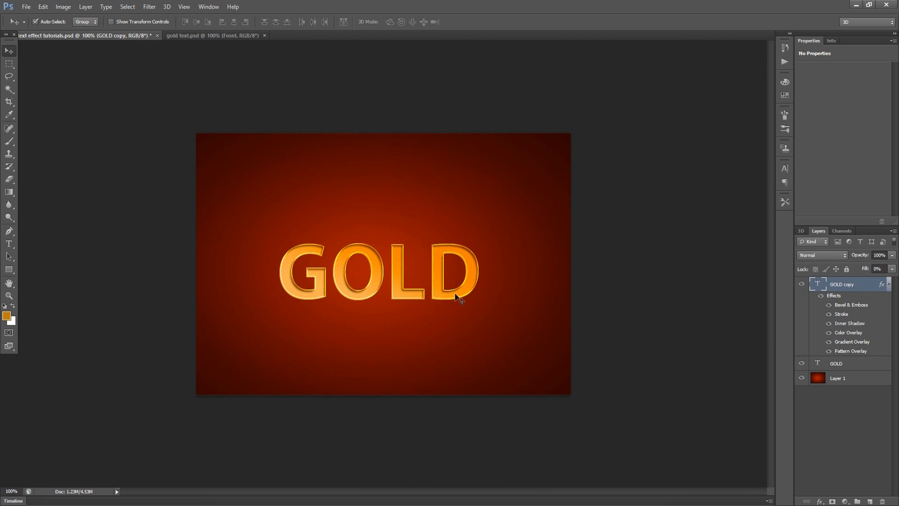